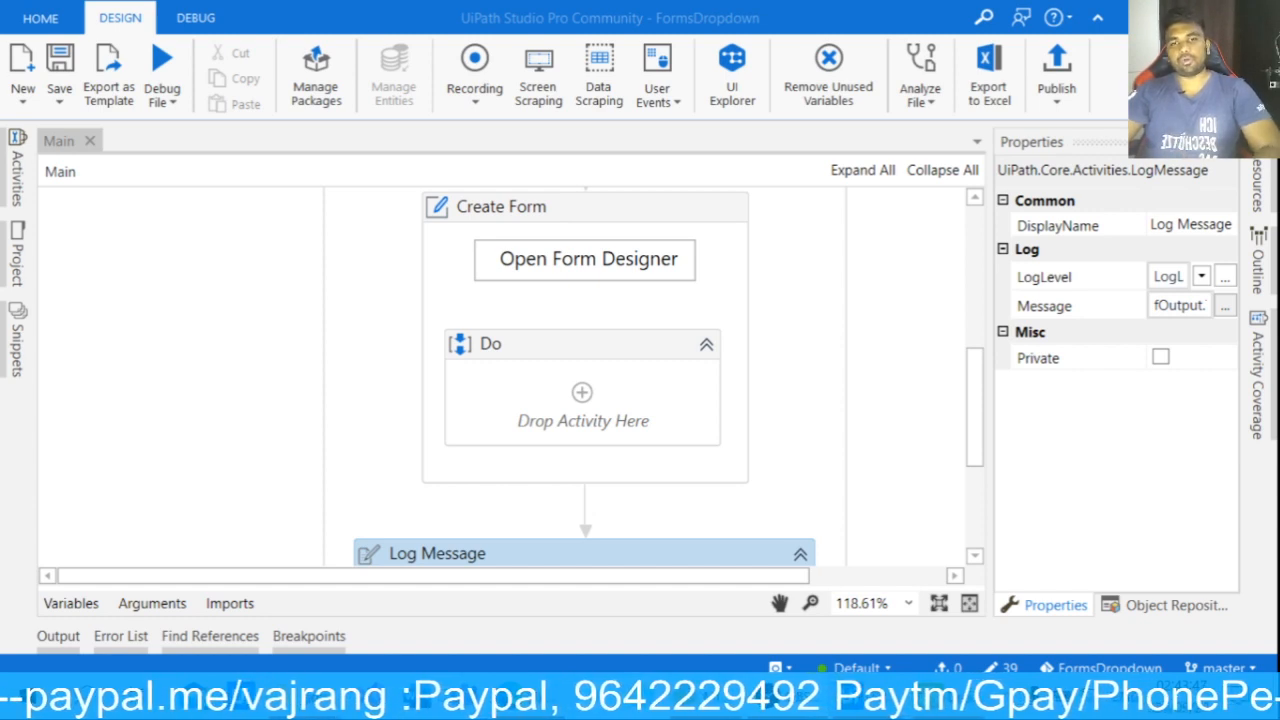
mouse_move(418, 175)
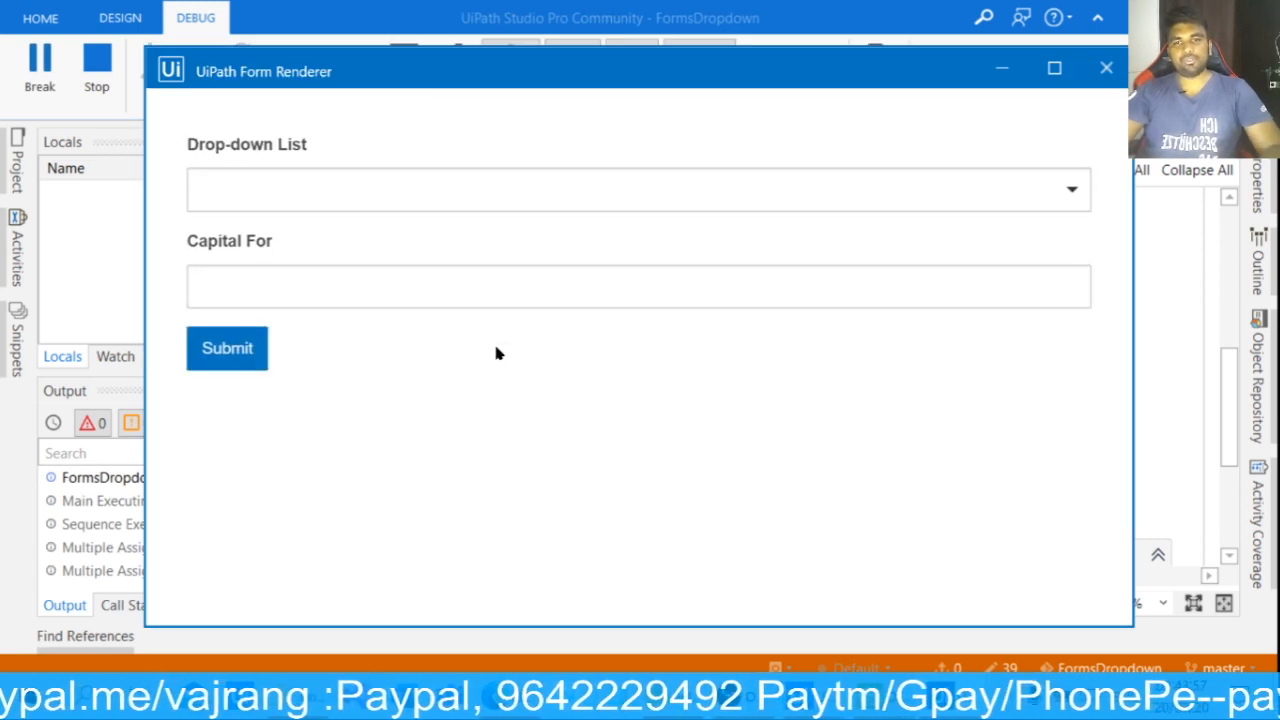
mouse_move(349, 186)
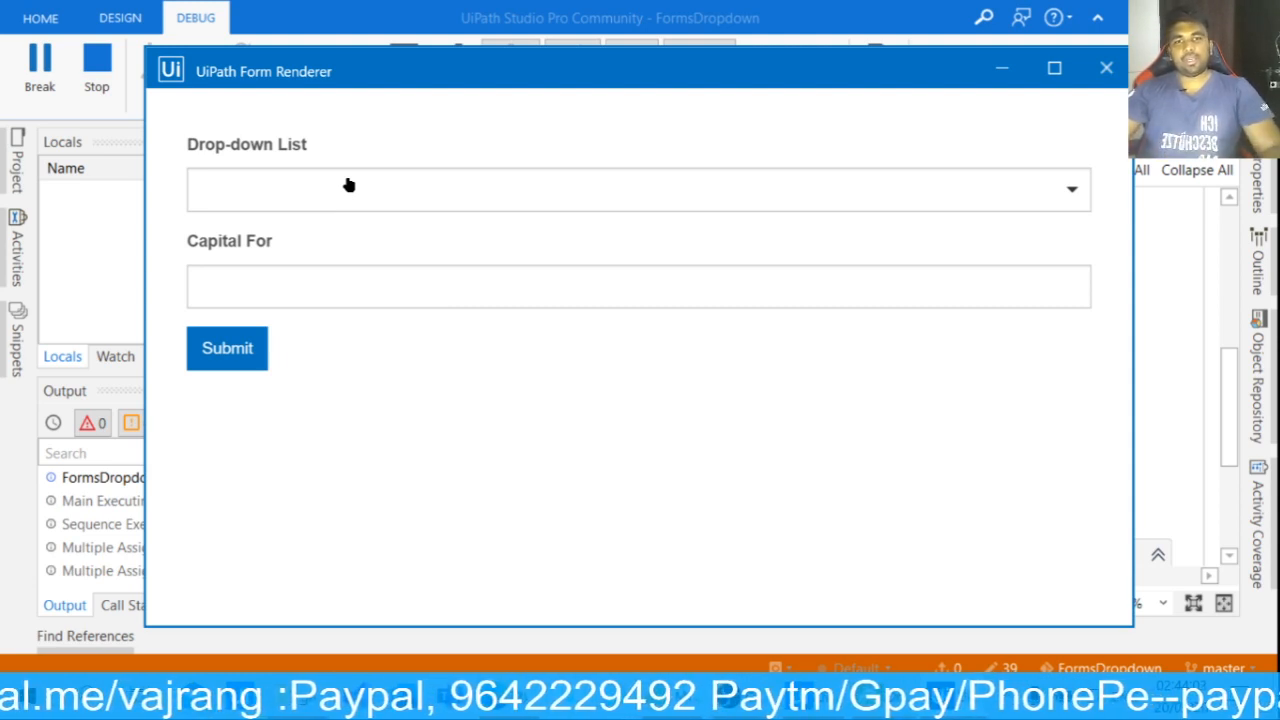
Pick Chennai from the form's Drop-down List, auto-filling Capital For with TamilNadu.
left_click(637, 189)
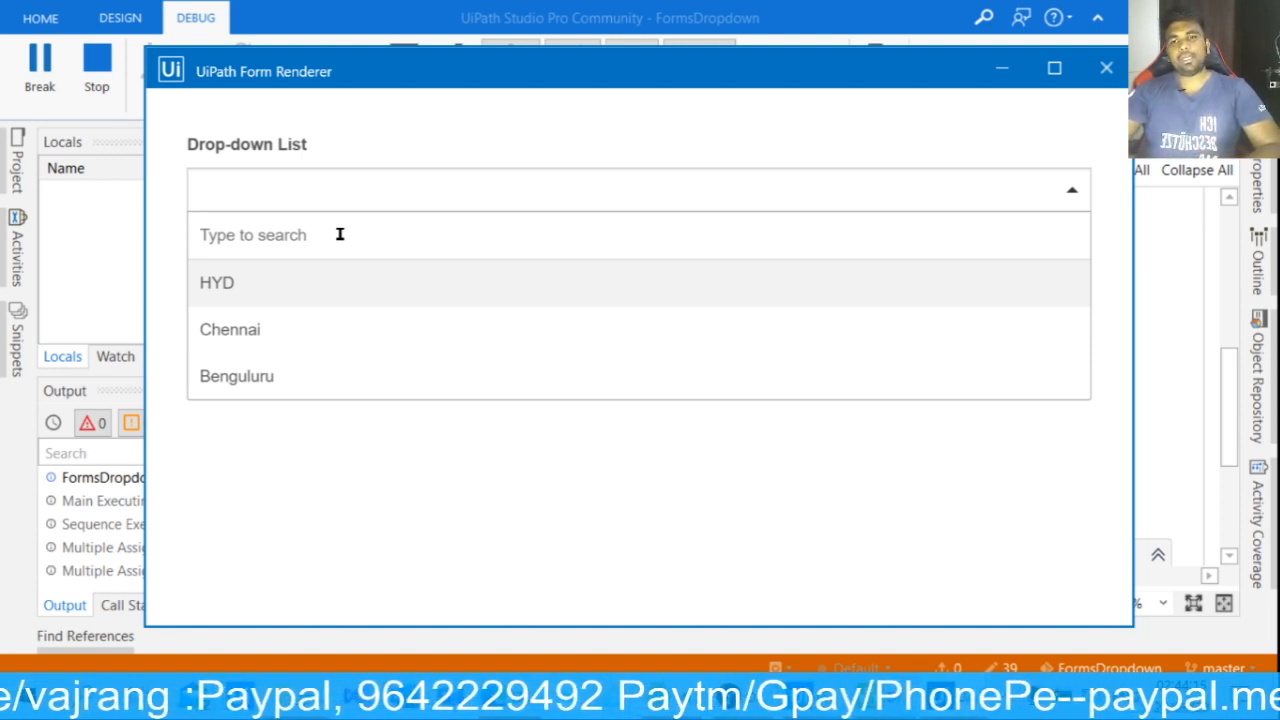
mouse_move(255, 335)
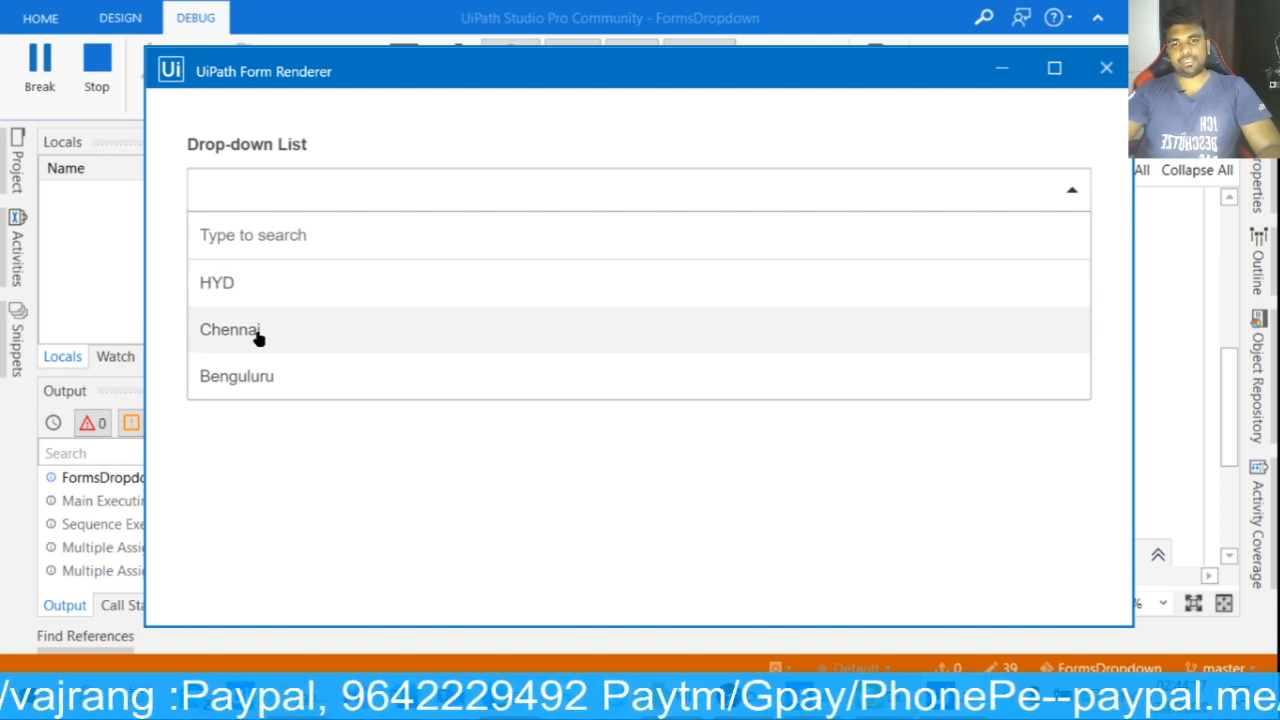
left_click(230, 329)
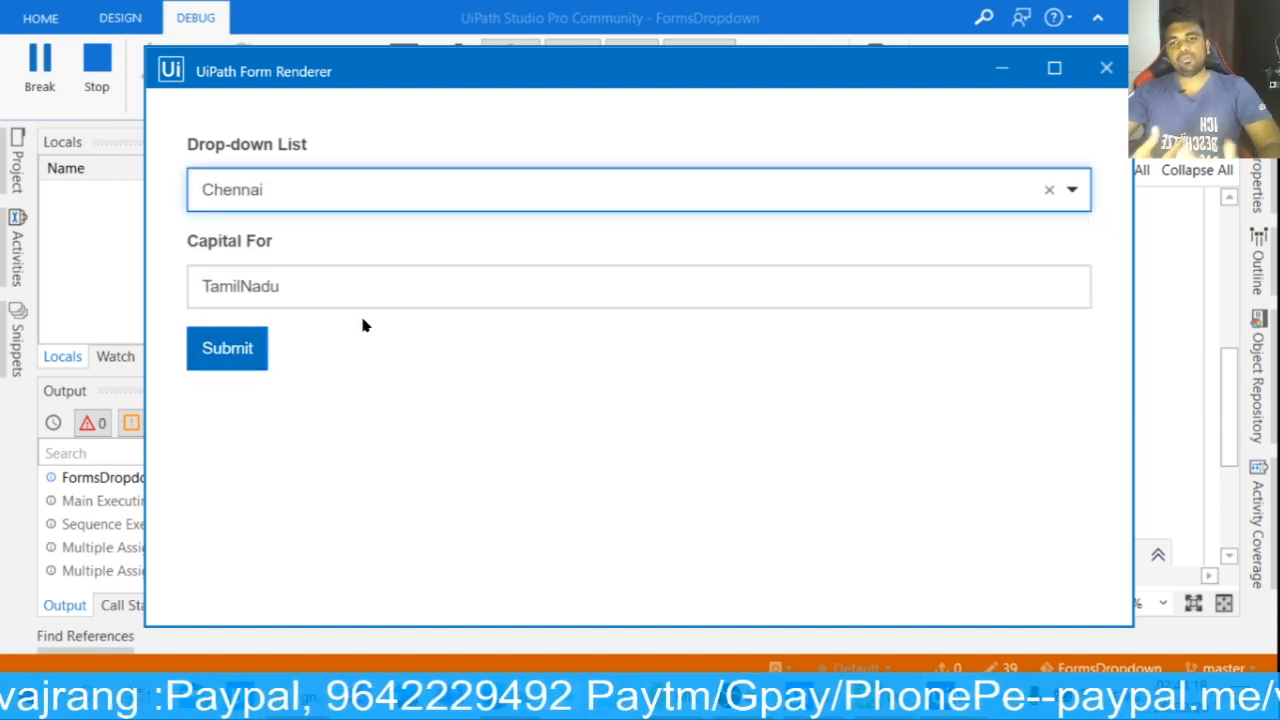